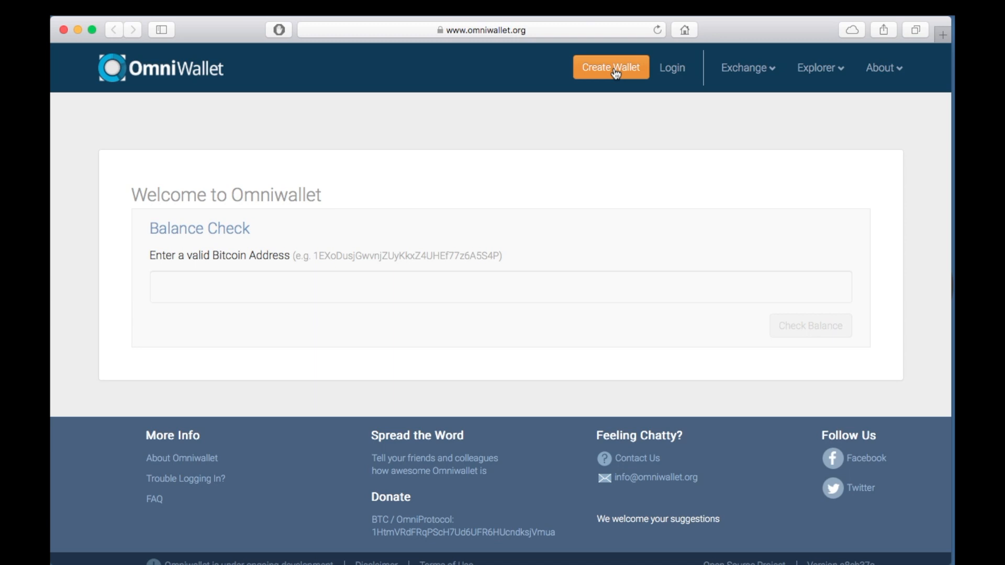
{"action": "left_click", "coordinate": [611, 67]}
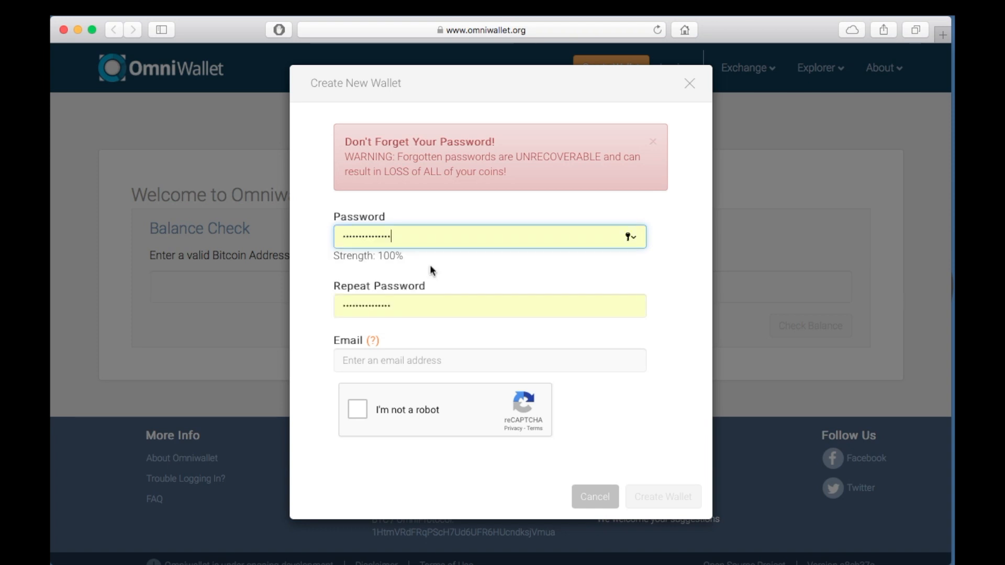
{"action": "mouse_move", "coordinate": [388, 360]}
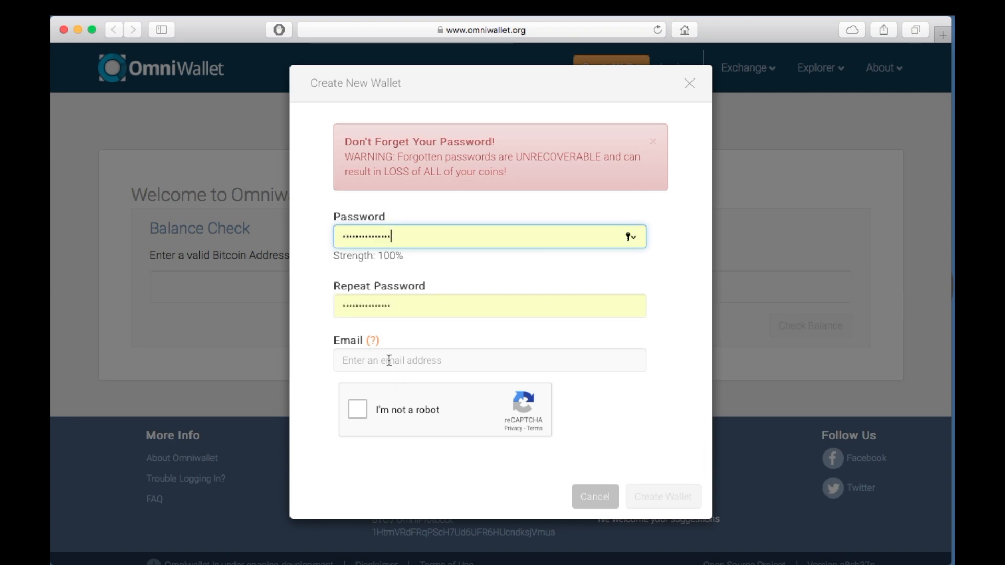
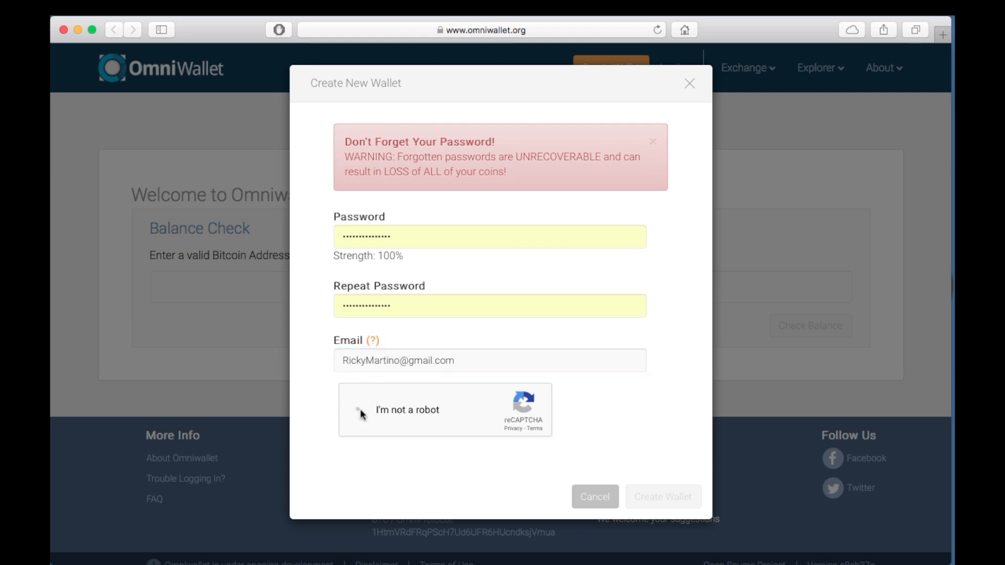
{"action": "left_click", "coordinate": [359, 410]}
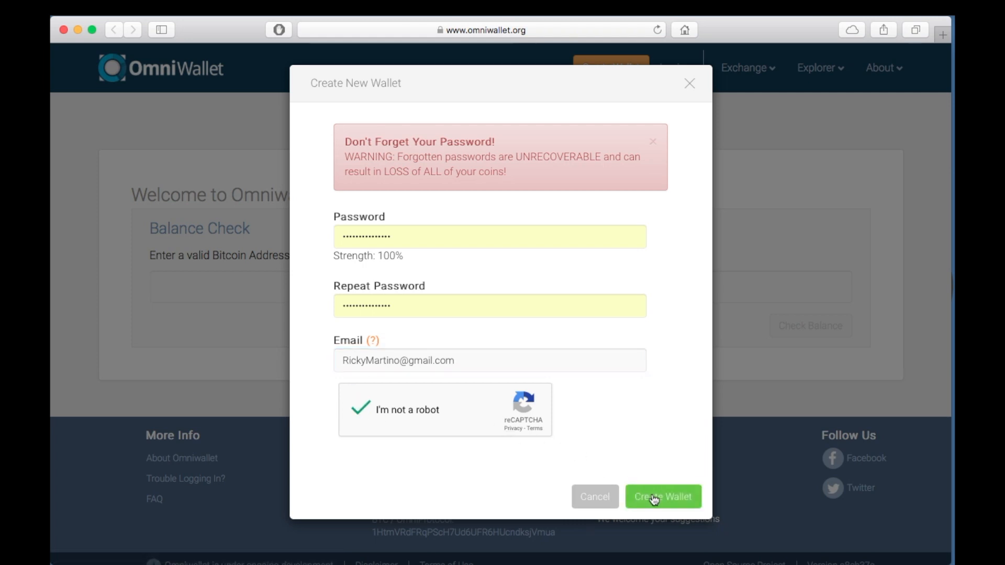
Submit the form to create the wallet and load its empty Bitcoin overview
{"action": "left_click", "coordinate": [663, 497]}
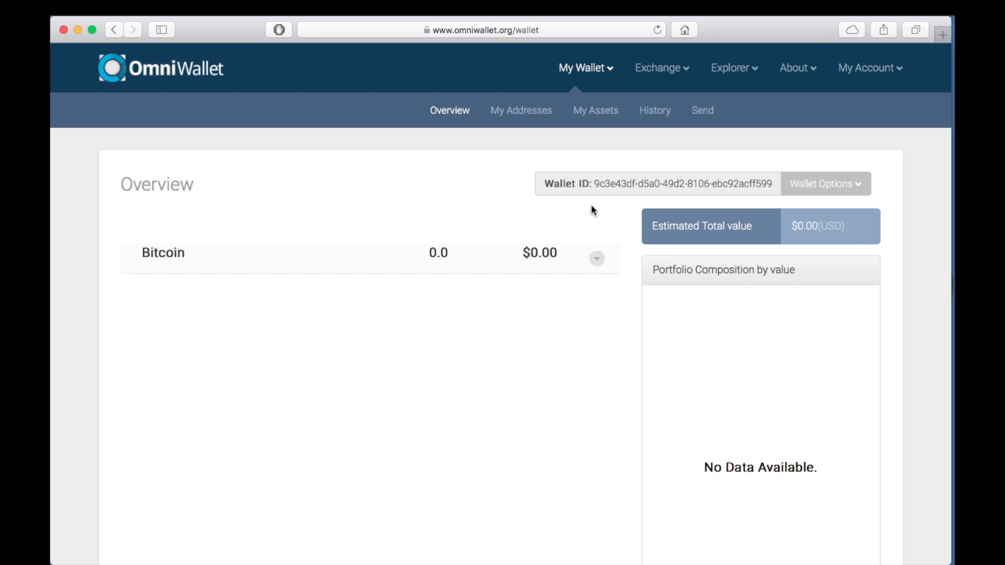
Verify the saved password in Account Settings and begin MFA setup showing the QR code
{"action": "left_click", "coordinate": [870, 68]}
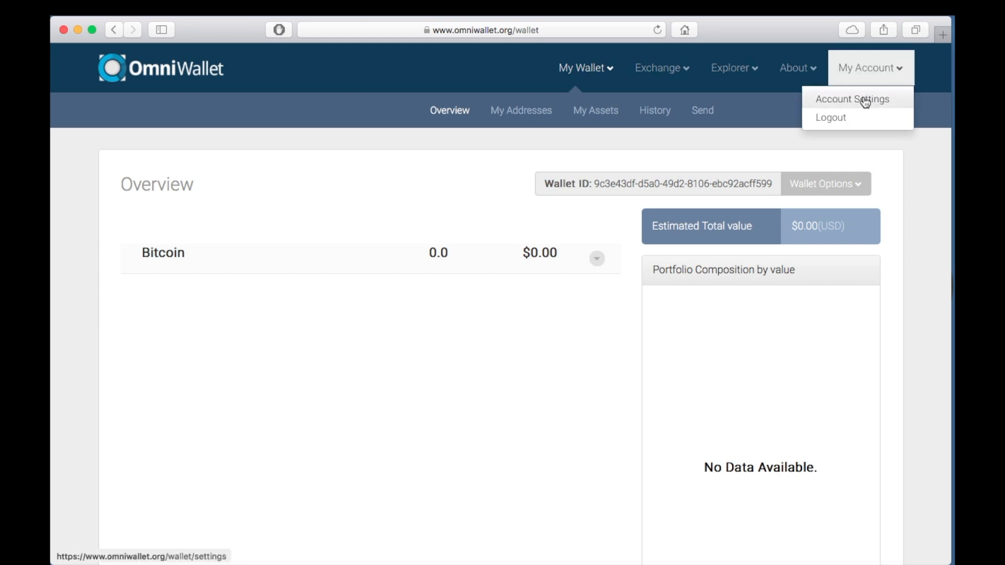
{"action": "left_click", "coordinate": [857, 99]}
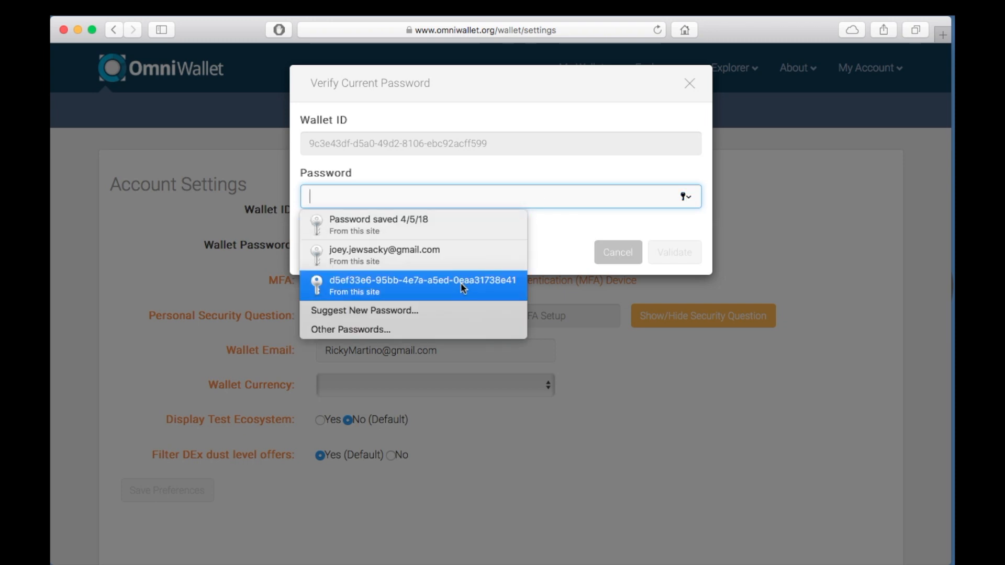
{"action": "left_click", "coordinate": [420, 285]}
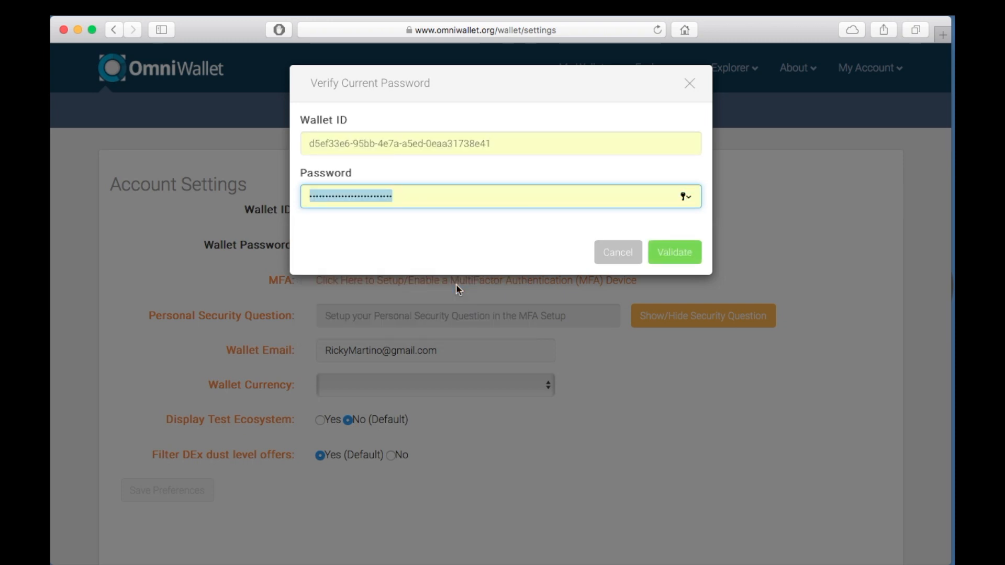
{"action": "left_click", "coordinate": [674, 253]}
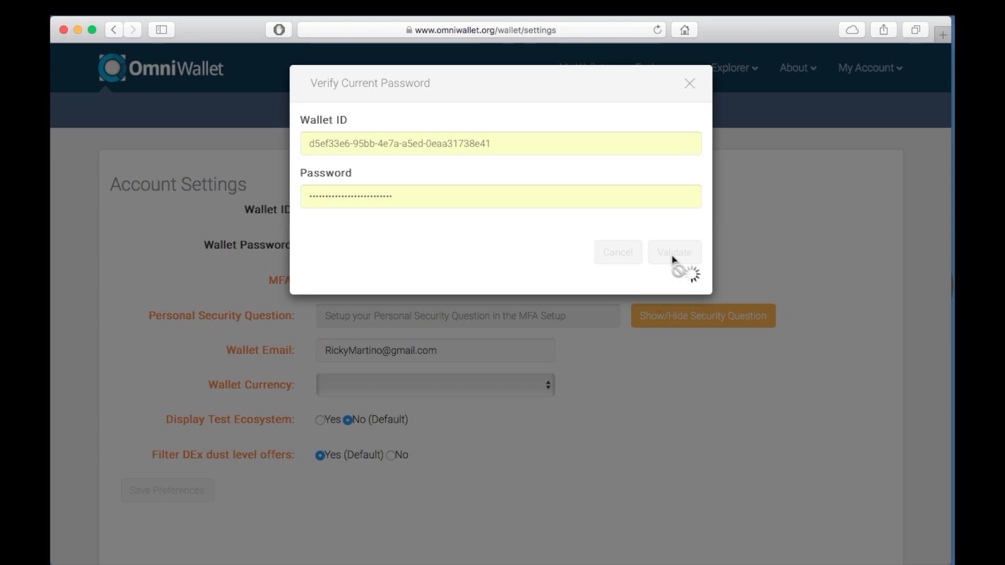
{"action": "left_click", "coordinate": [674, 252]}
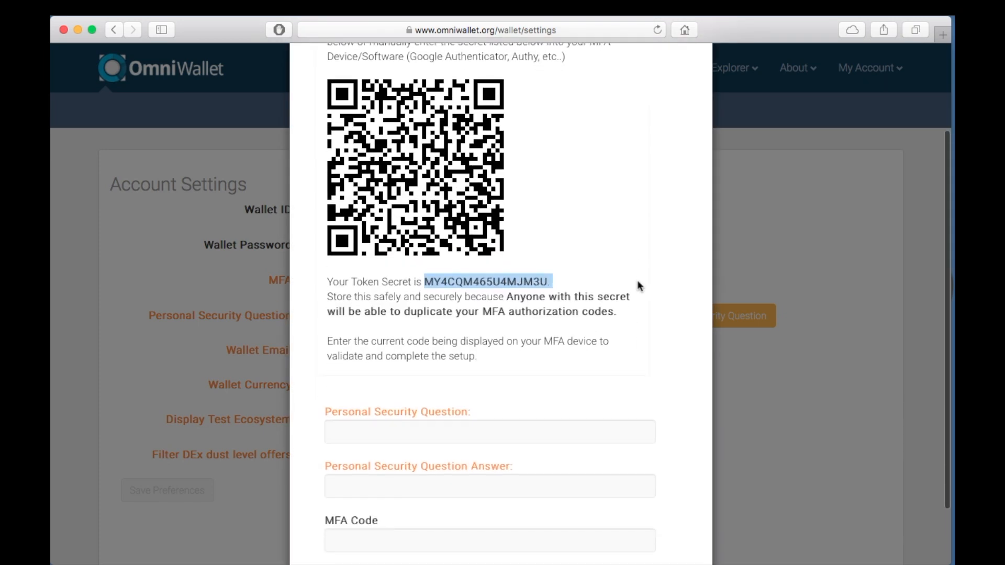
{"action": "left_click", "coordinate": [489, 446]}
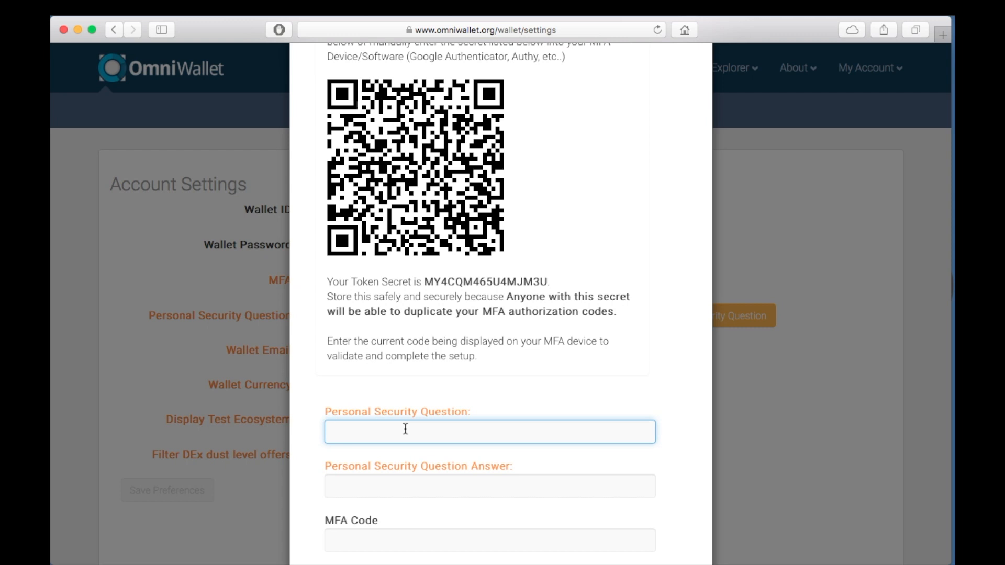
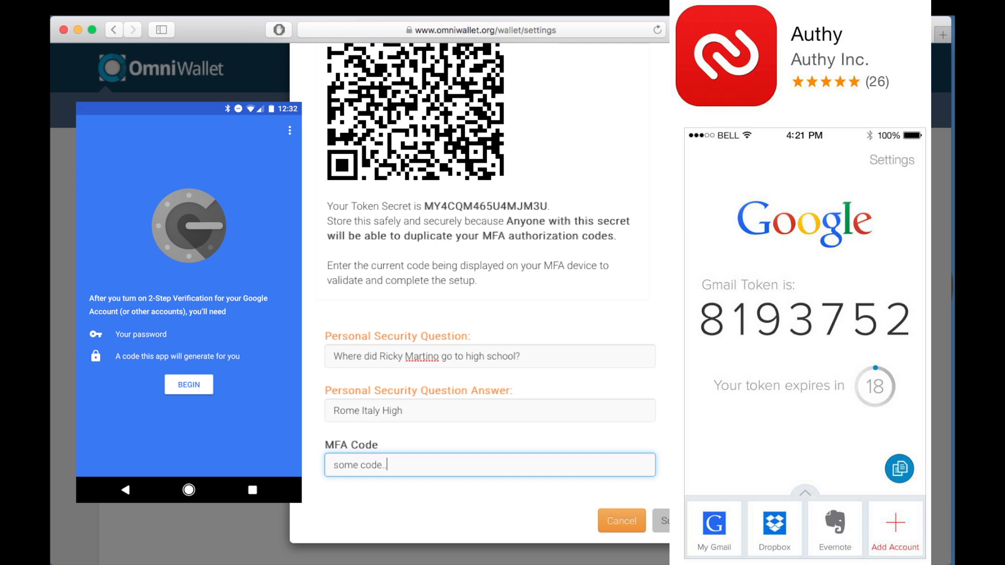
{"action": "left_click", "coordinate": [621, 521]}
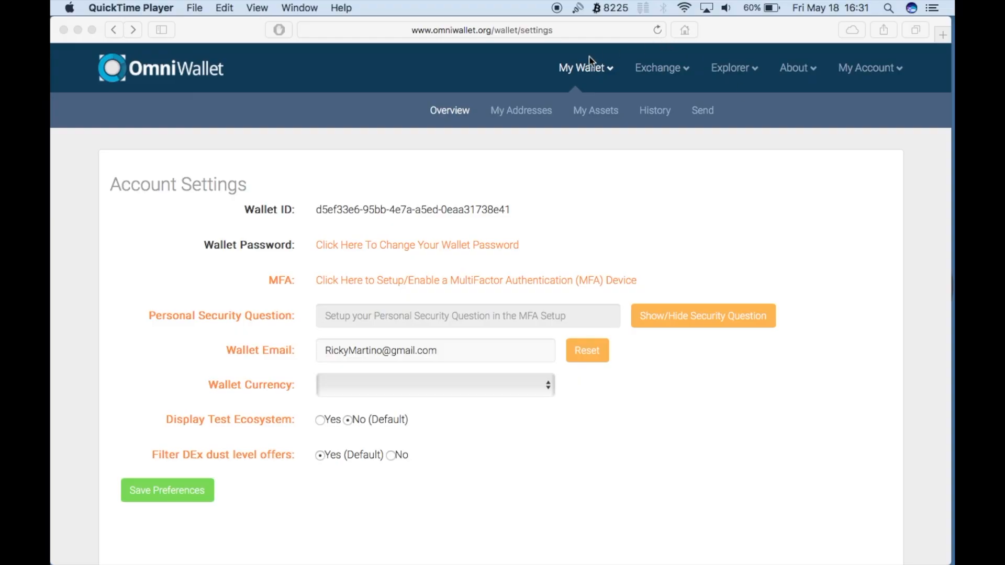
Expand the Bitcoin row on the wallet overview to show its receiving address and 0.00000546 balance
{"action": "left_click", "coordinate": [450, 110]}
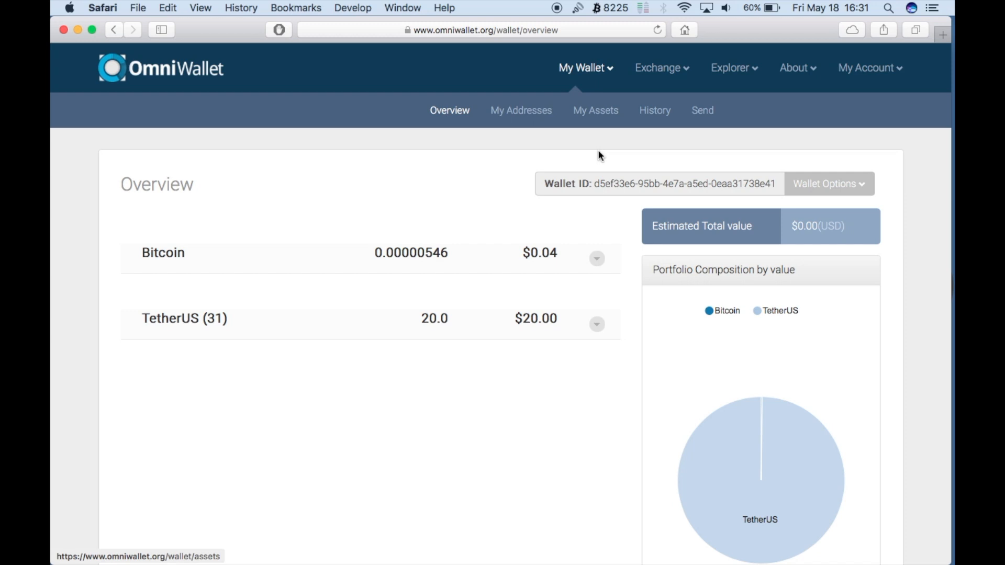
{"action": "left_click", "coordinate": [596, 259]}
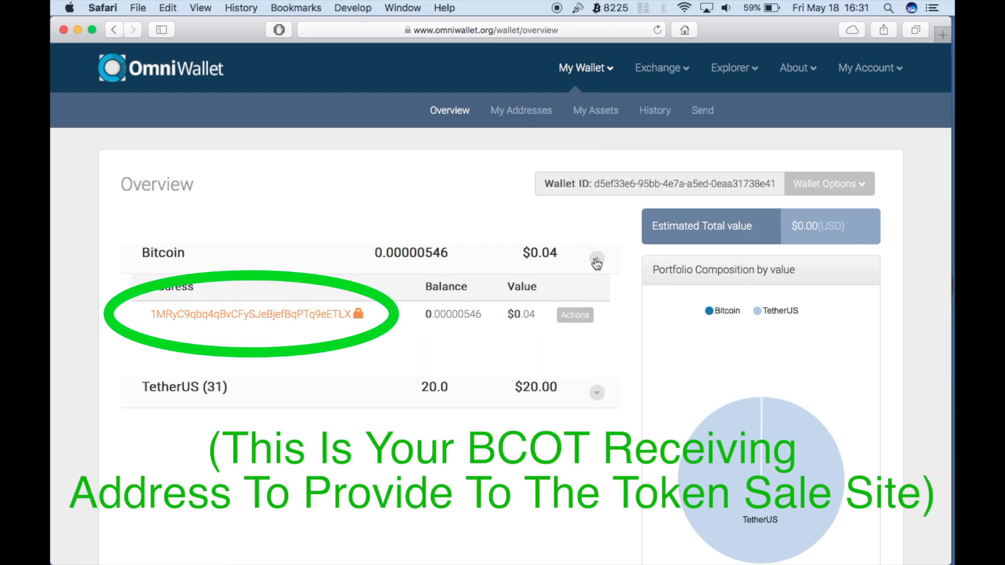